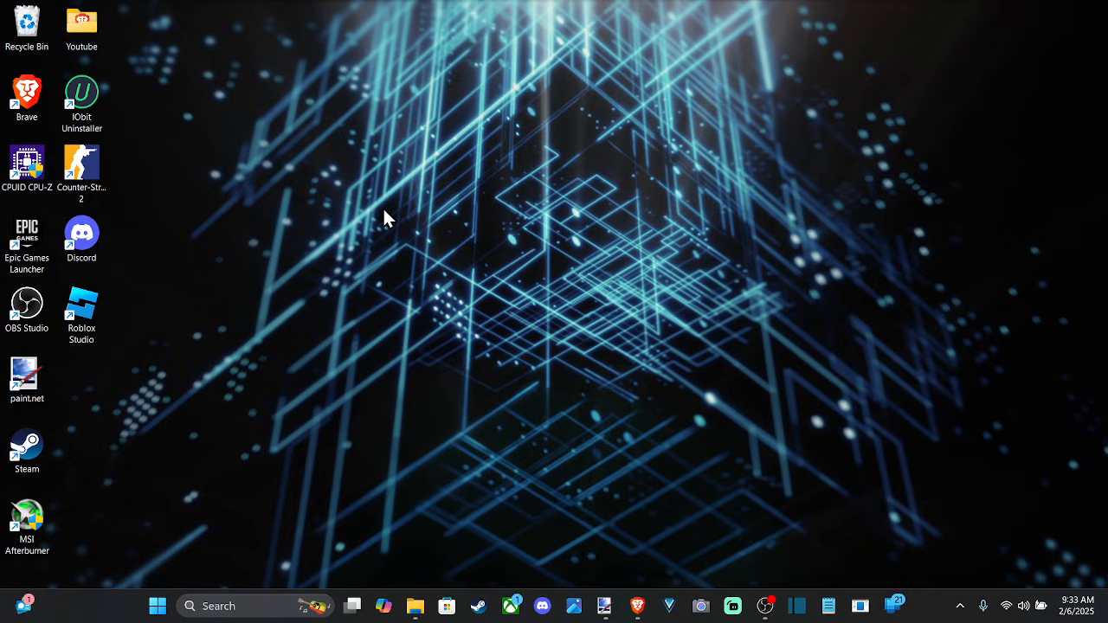
mouse_move(1012, 605)
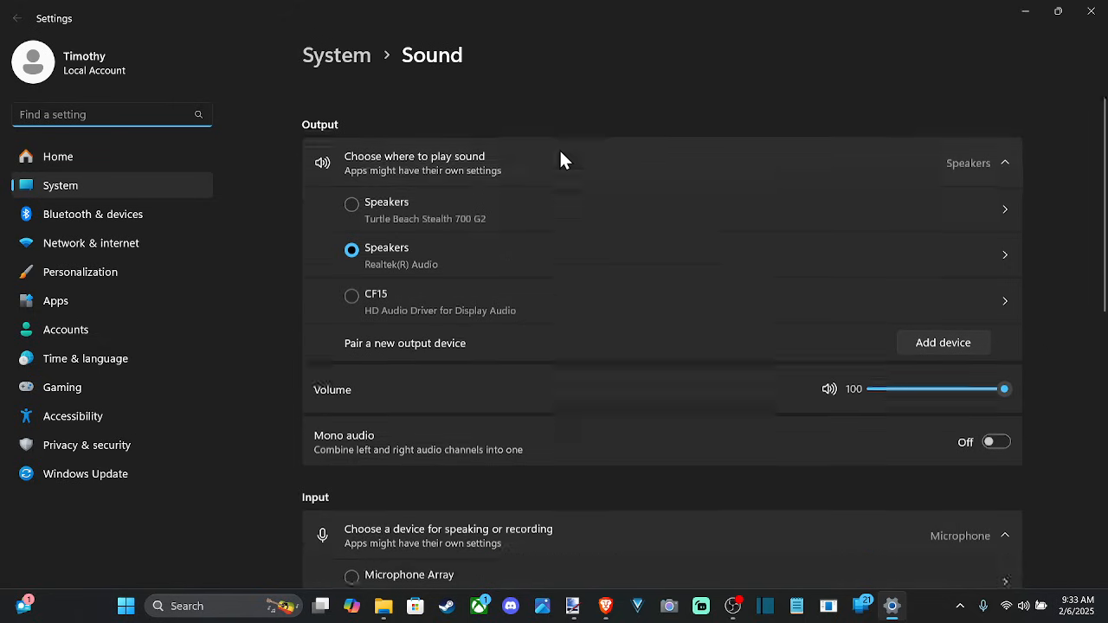
Step: Reach More sound settings to bring up the classic Sound dialog
scroll(down, 3)
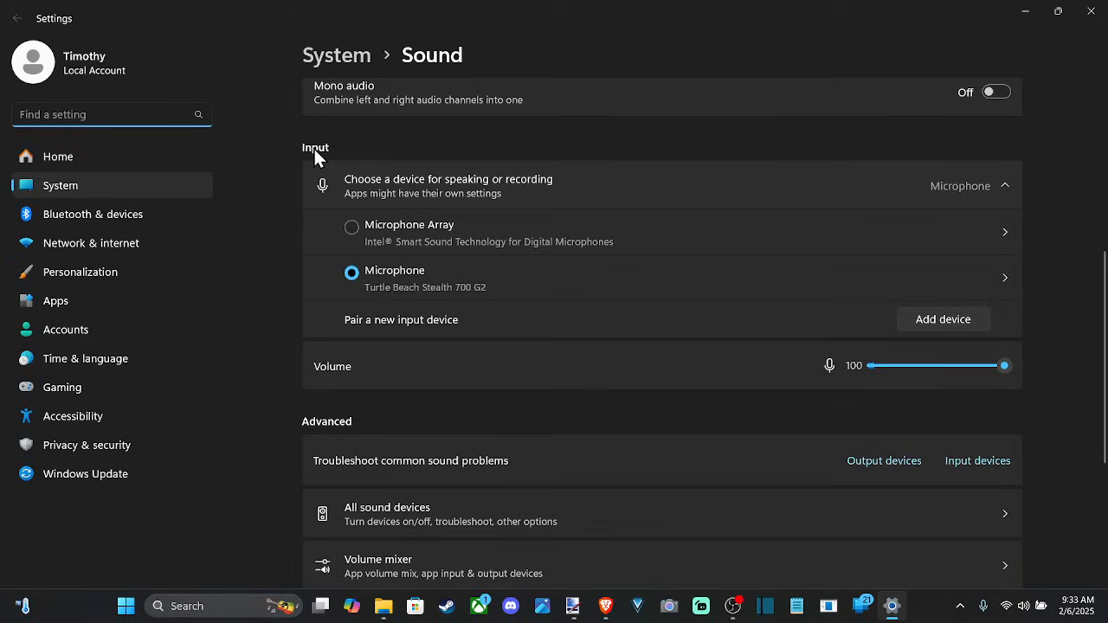
mouse_move(374, 267)
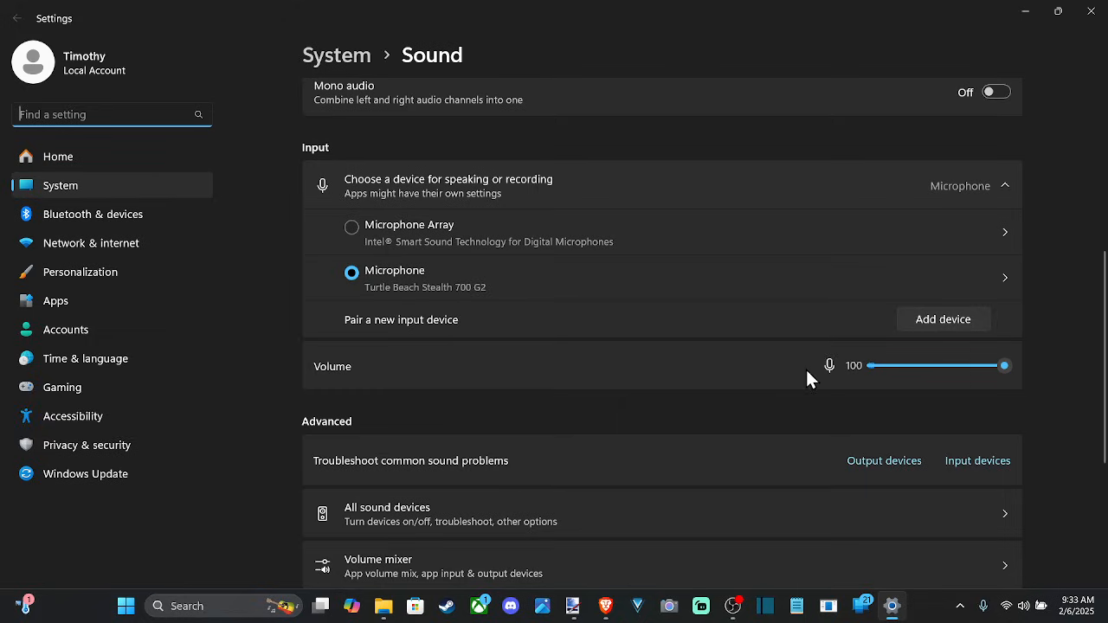
mouse_move(585, 241)
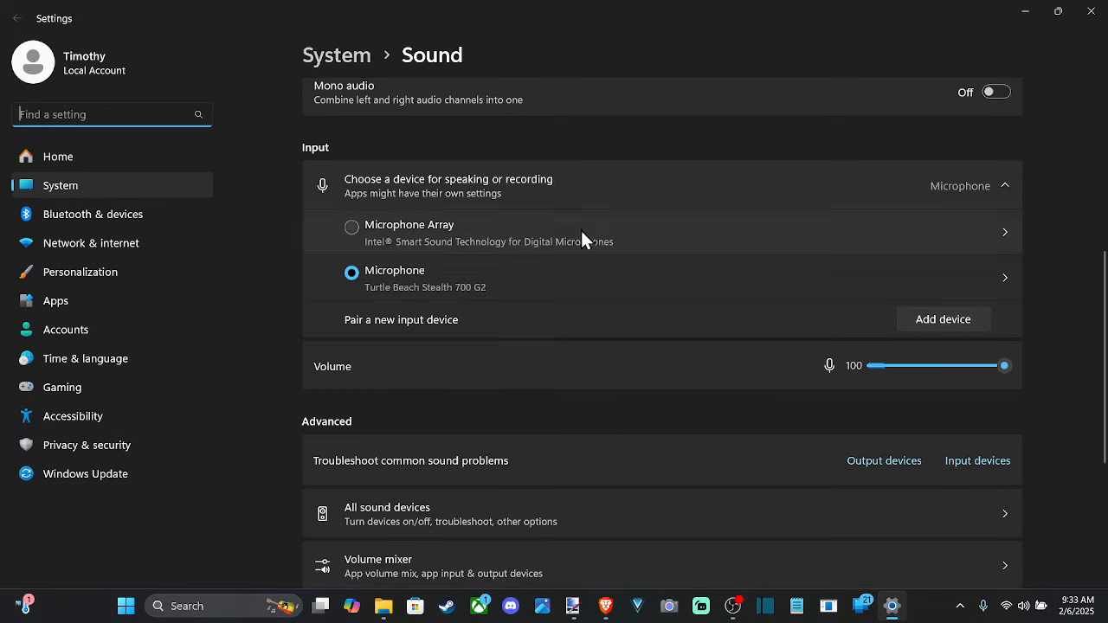
scroll(down, 3)
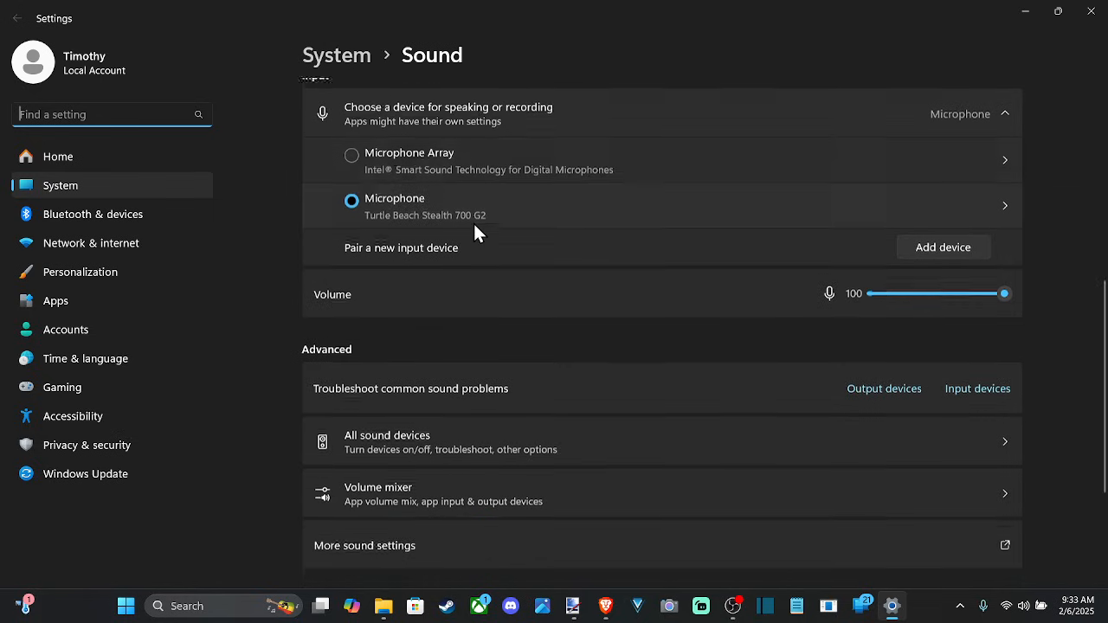
scroll(down, 3)
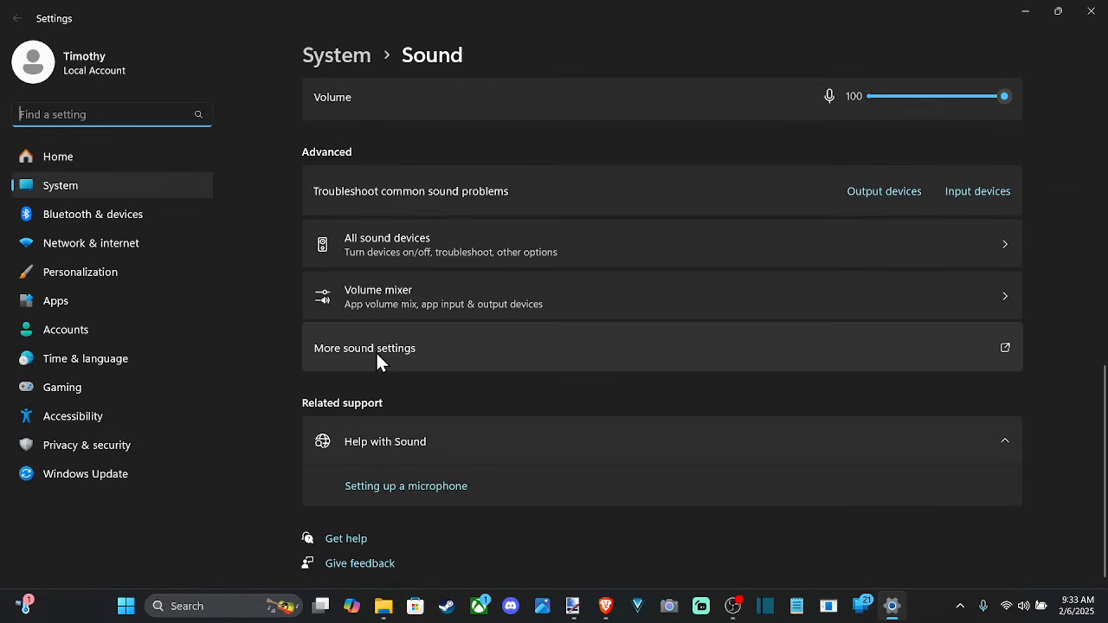
click(363, 348)
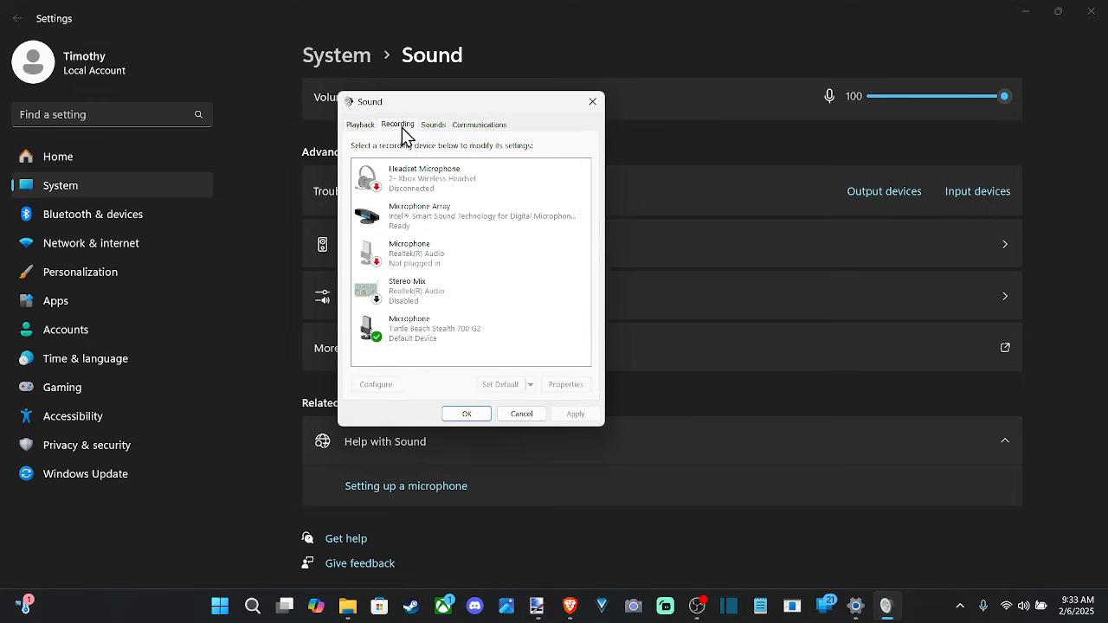
Step: Select the Turtle Beach Stealth 700 G2 microphone on the Recording tab and show its Properties
click(442, 329)
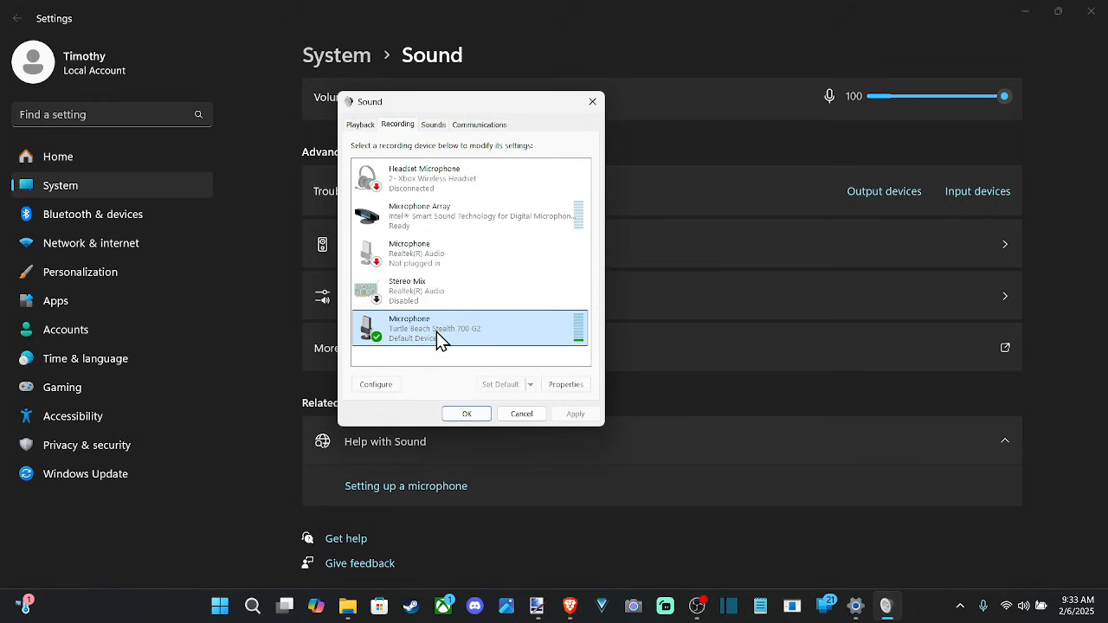
mouse_move(582, 355)
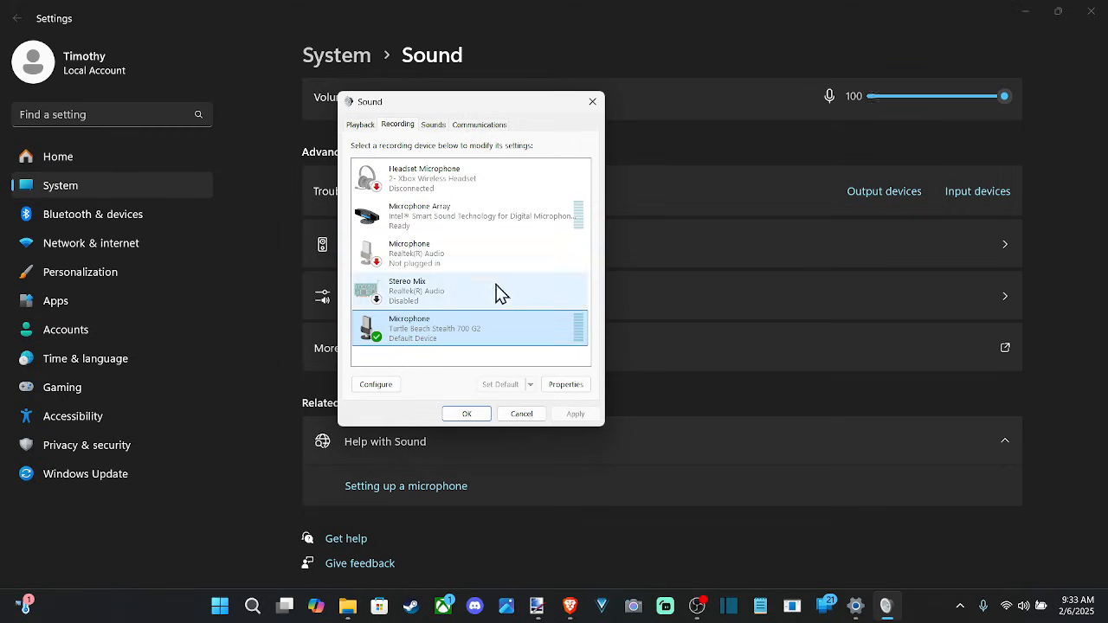
click(564, 384)
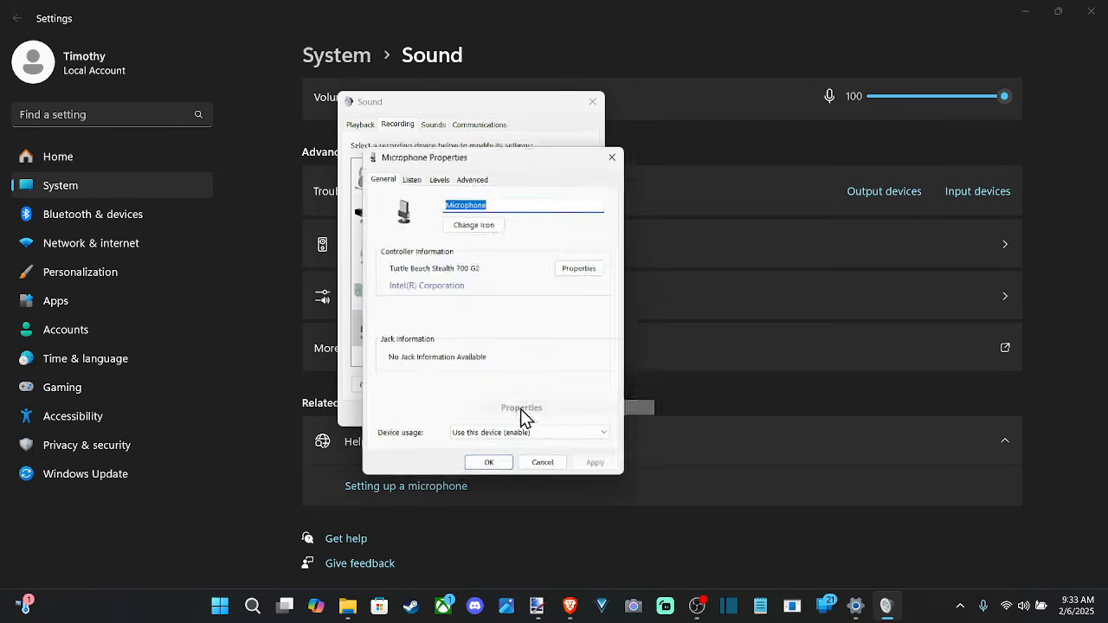
Step: Enable Listen to this device for the microphone, apply it, and list the playback device choices
click(412, 176)
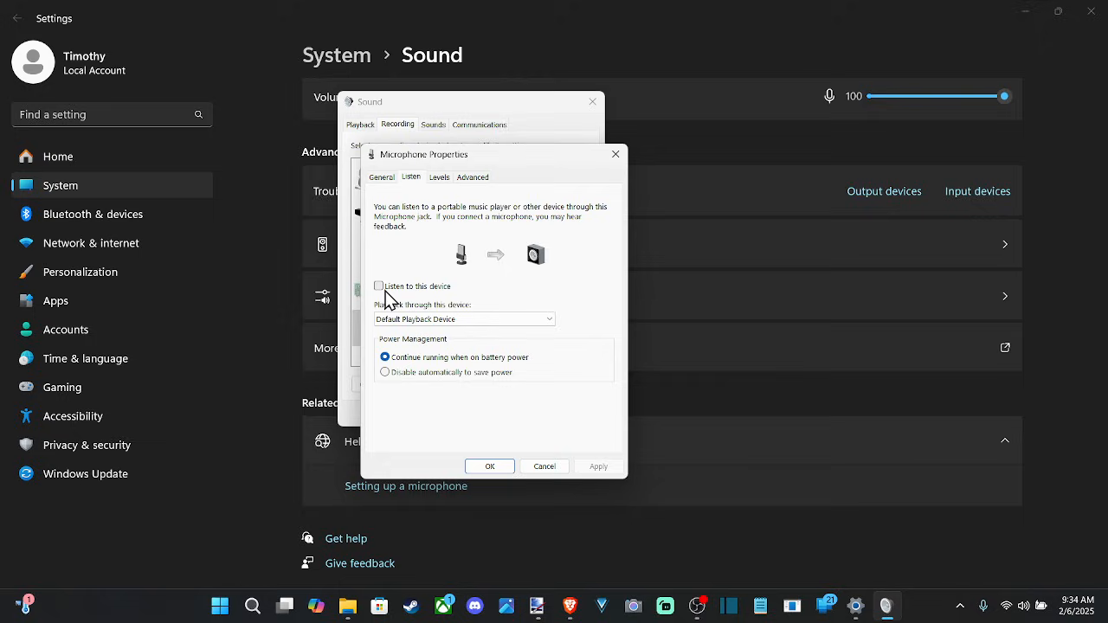
click(380, 285)
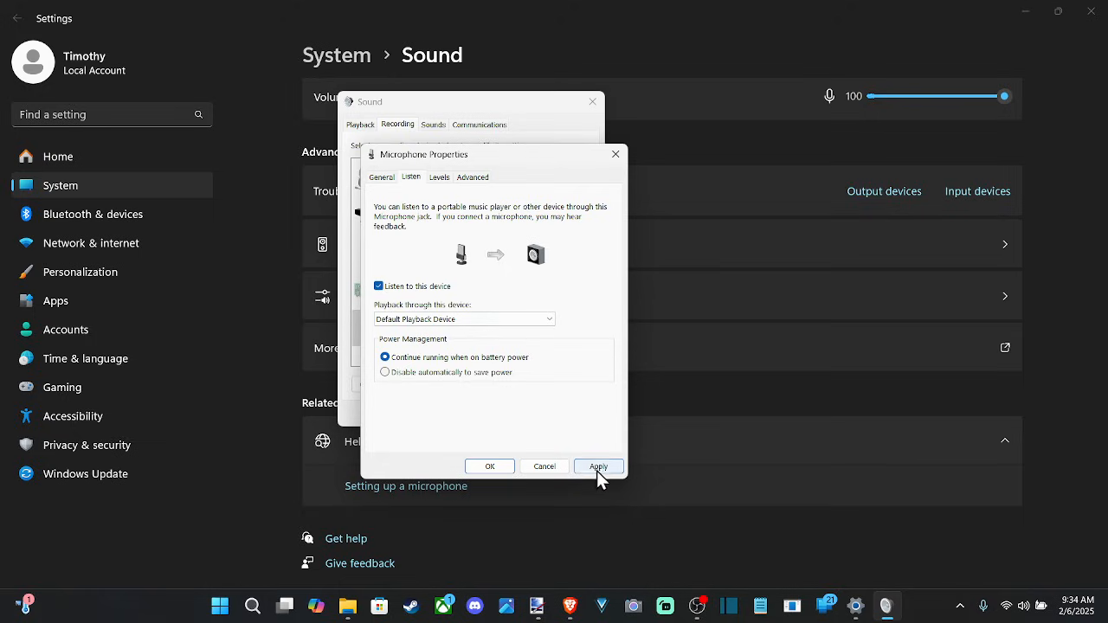
click(599, 468)
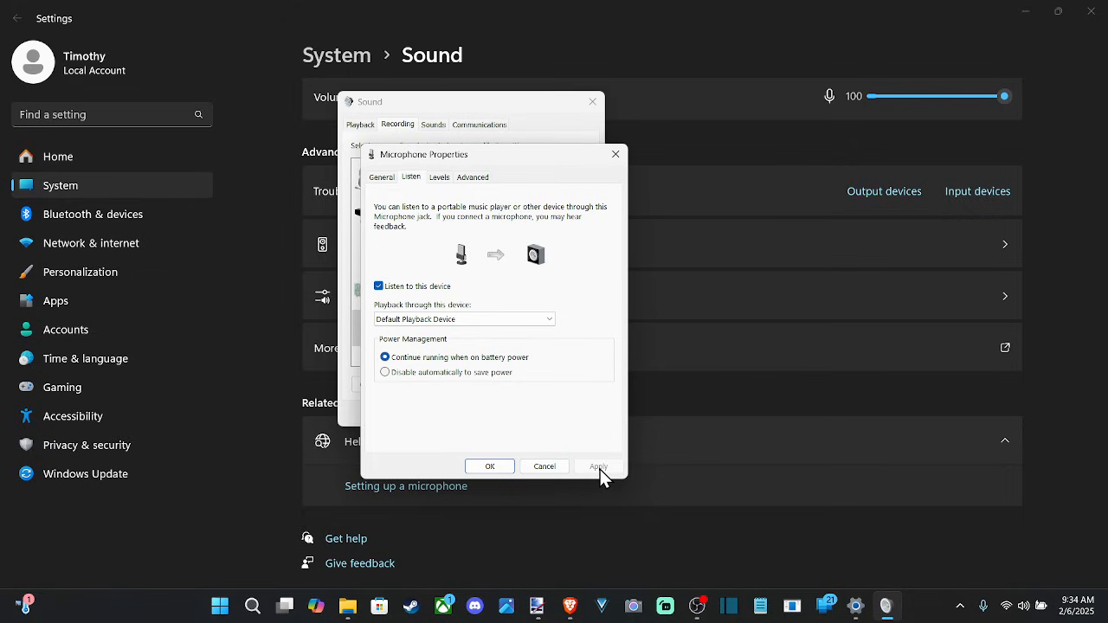
click(464, 318)
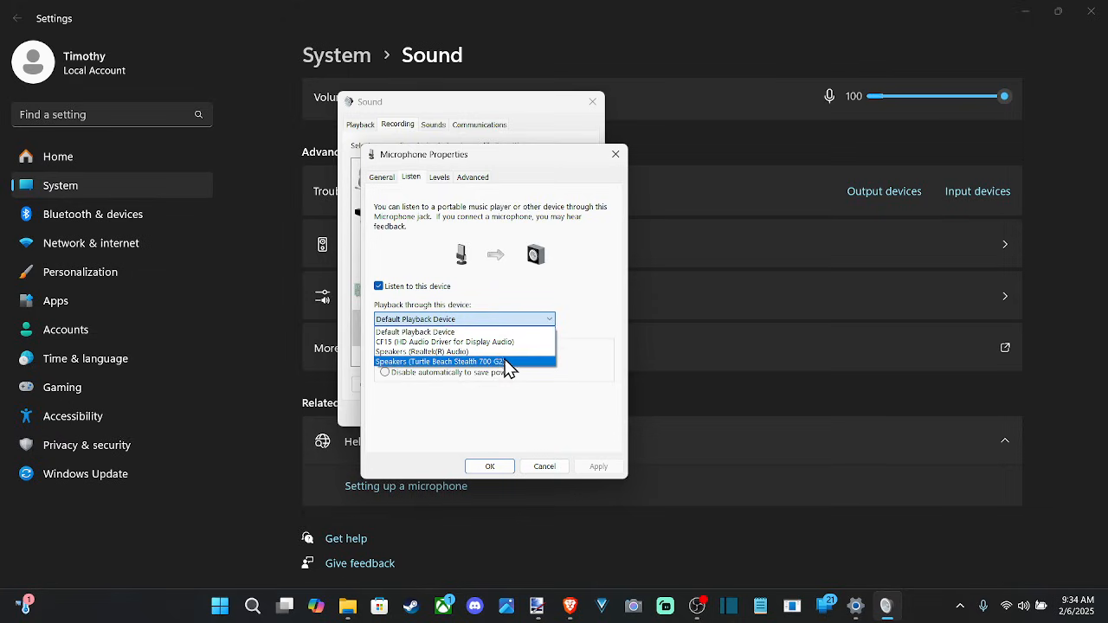
Step: Route playback to Speakers (Turtle Beach Stealth 700 G2), then uncheck Listen to this device
click(440, 361)
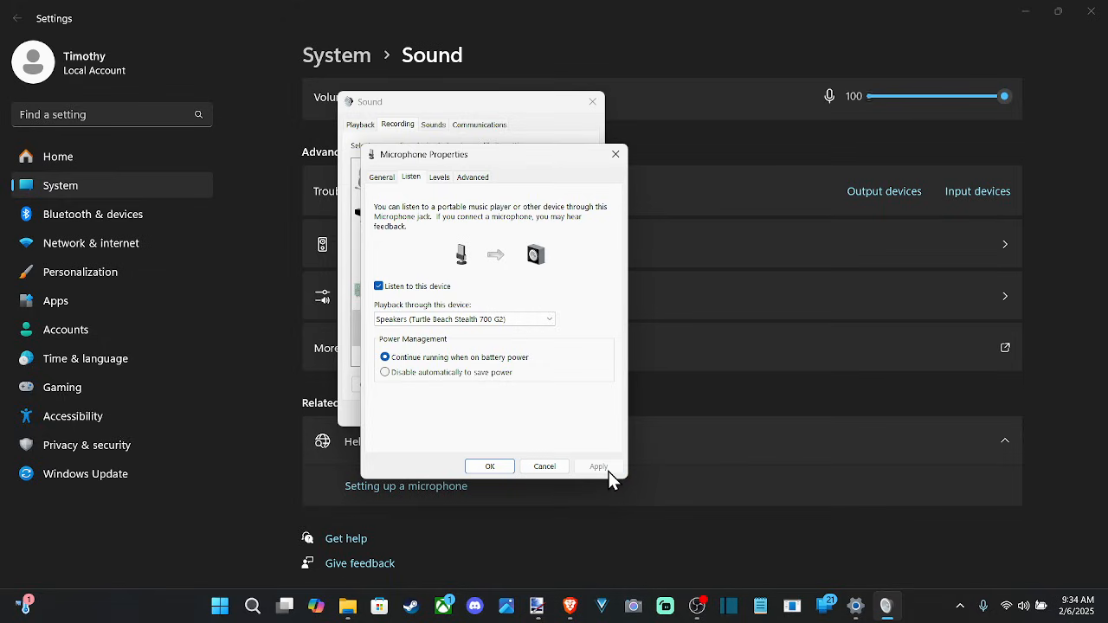
mouse_move(448, 302)
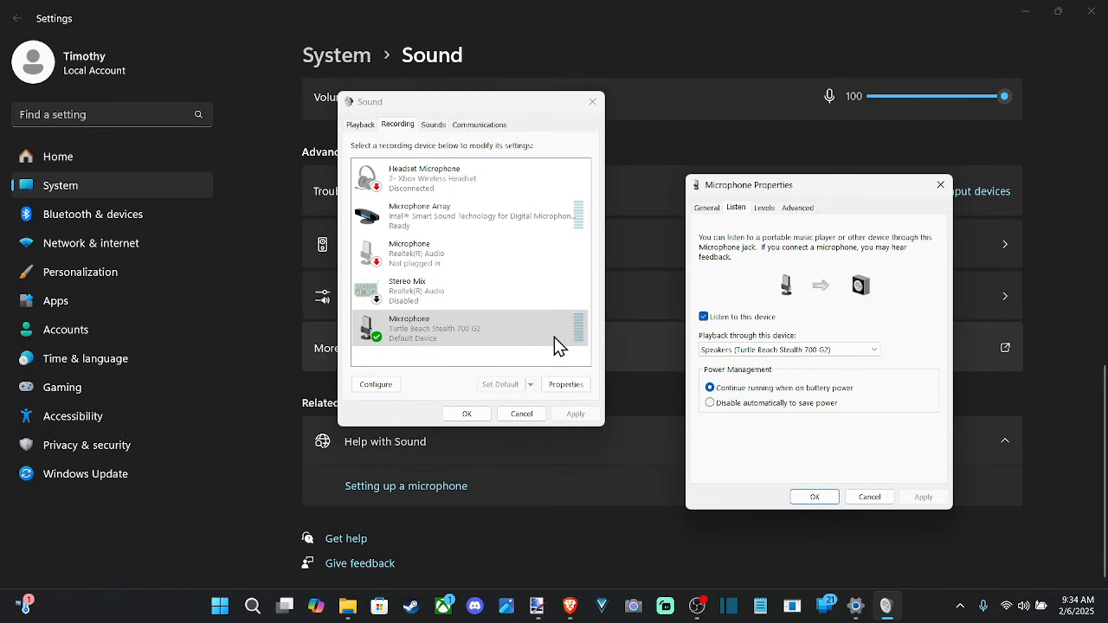
mouse_move(585, 293)
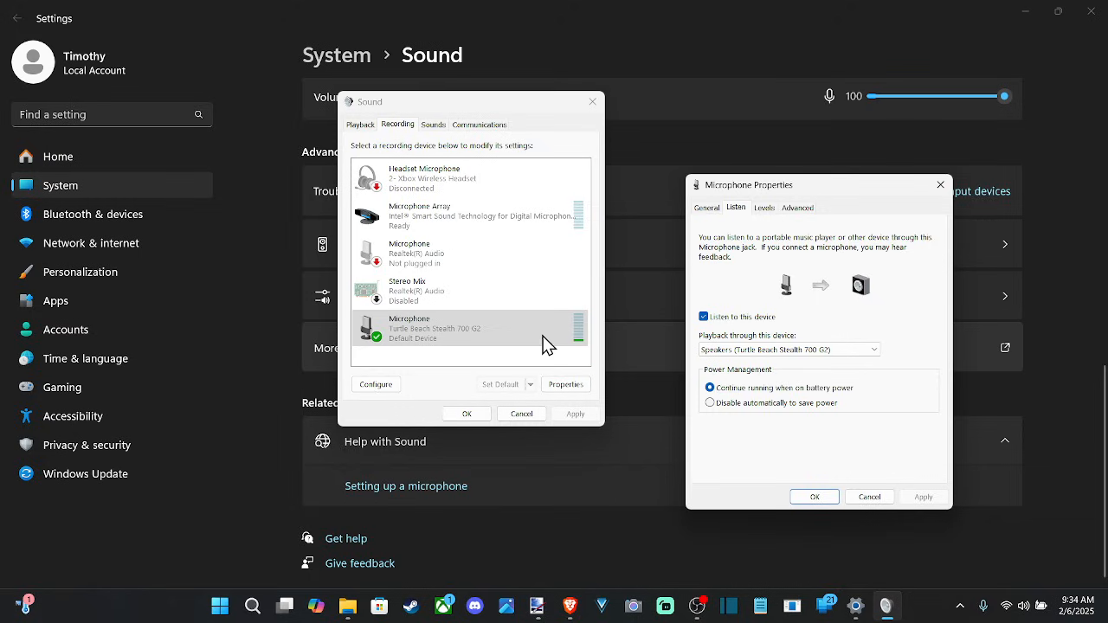
click(703, 315)
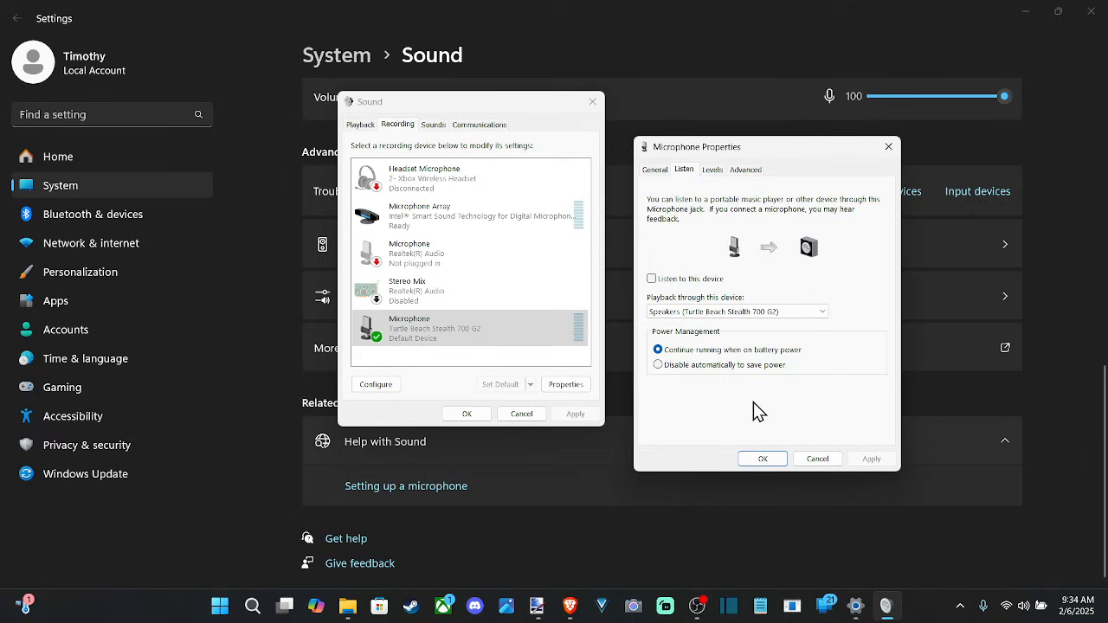
Step: Review the microphone's Levels and Advanced format settings
click(711, 170)
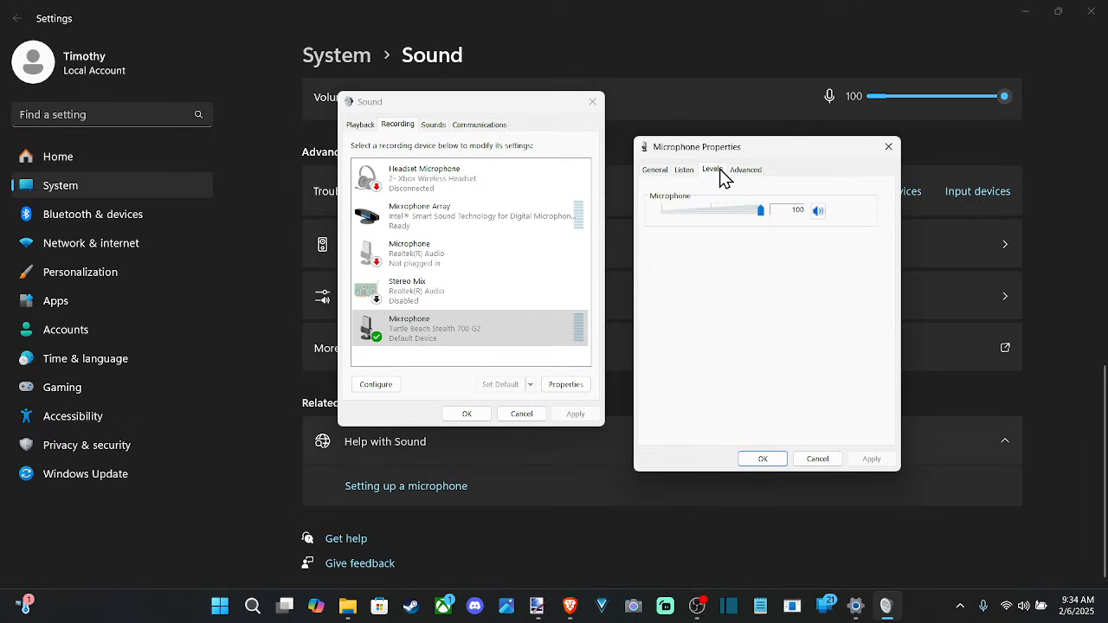
click(744, 170)
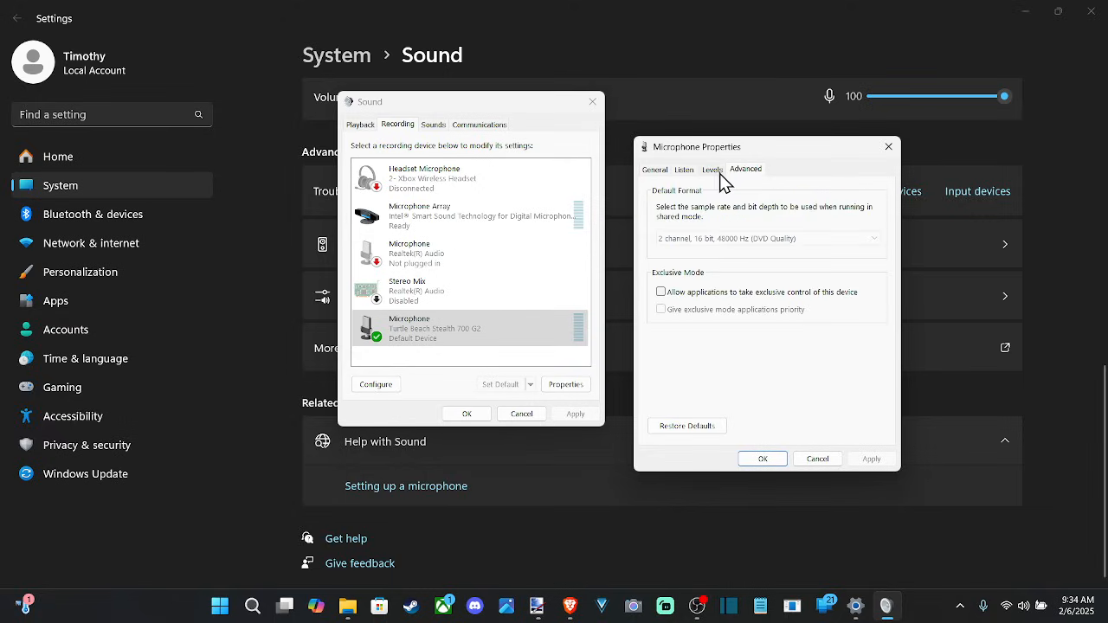